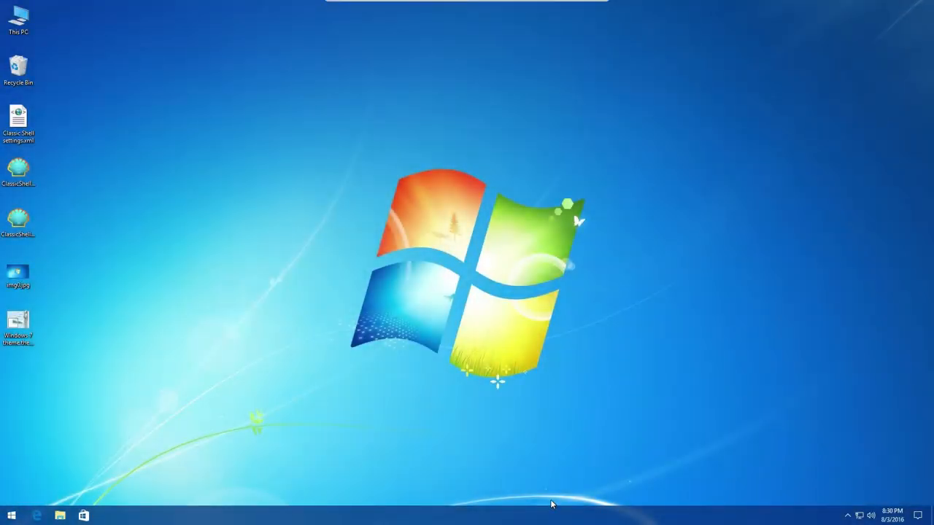
mouse_move(739, 289)
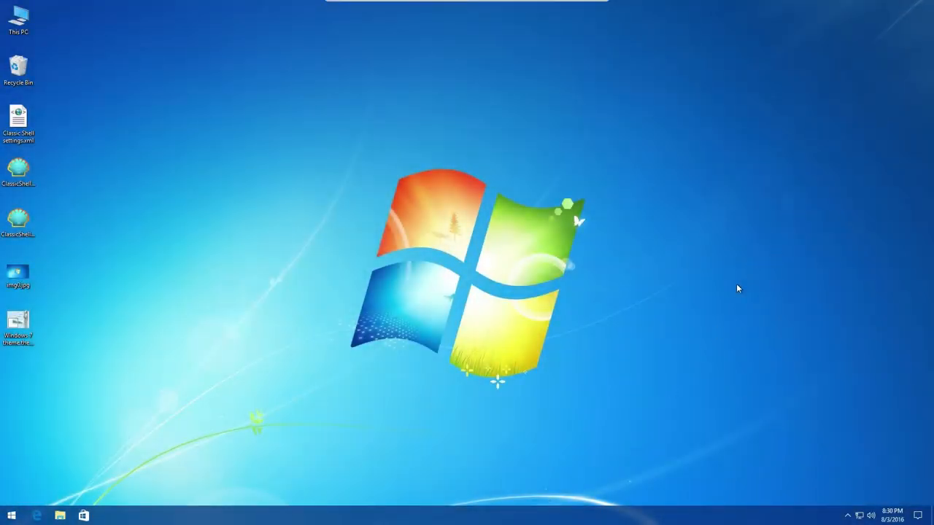
mouse_move(639, 348)
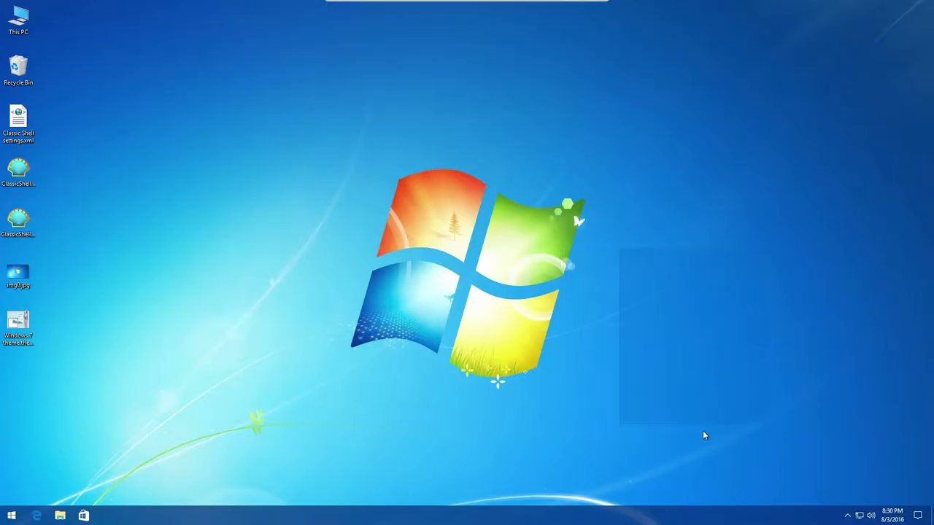
mouse_move(362, 332)
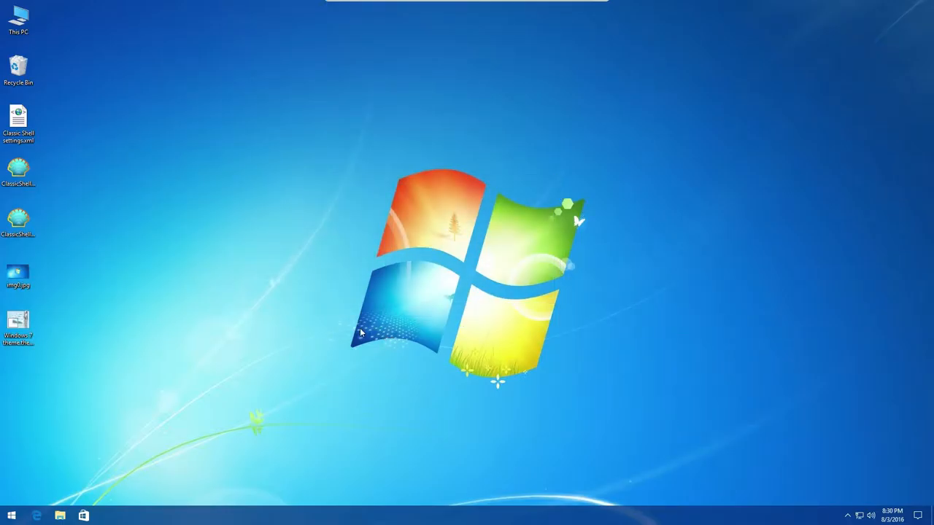
mouse_move(344, 354)
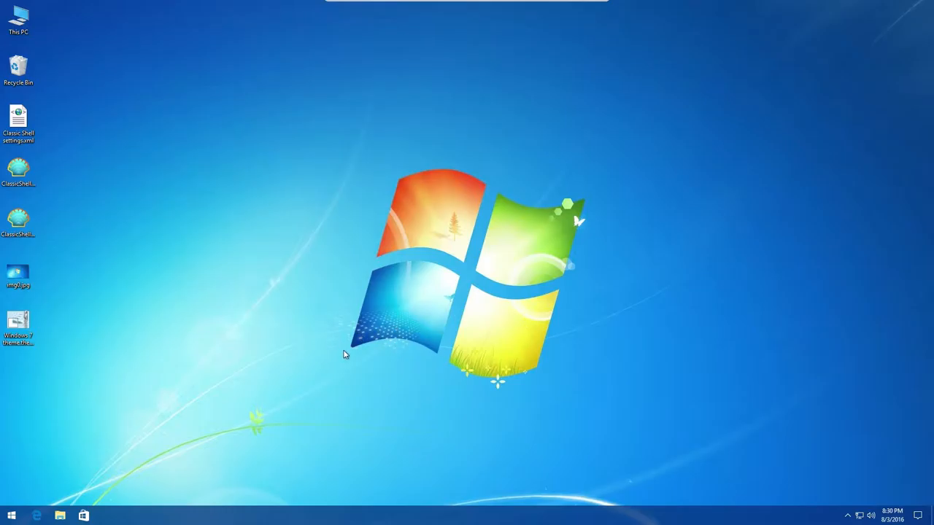
- Try the Classic Start Menu twice, then show Action Center and the hidden tray icons
left_click(12, 516)
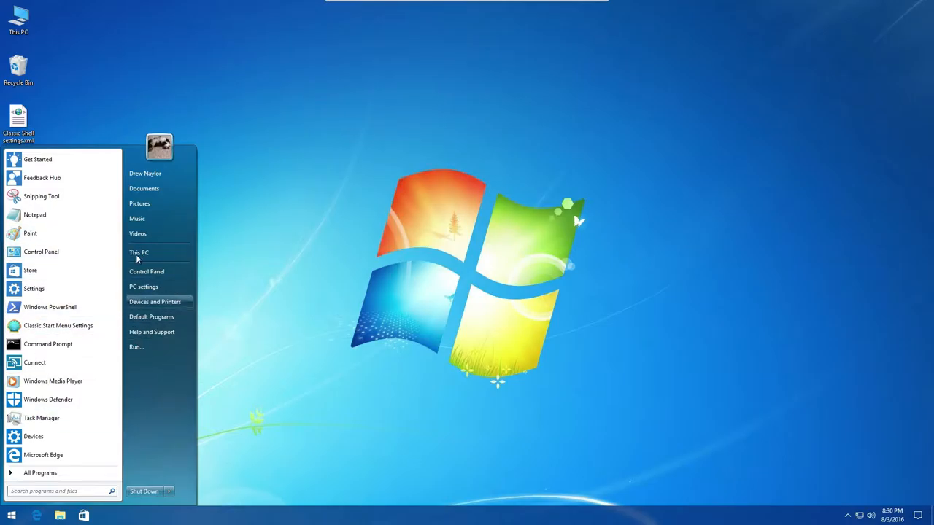
left_click(224, 251)
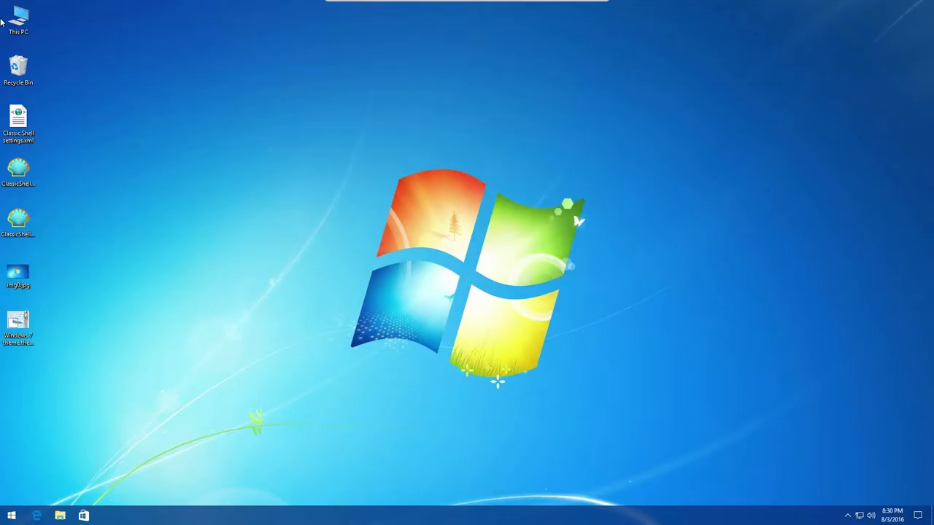
mouse_move(379, 145)
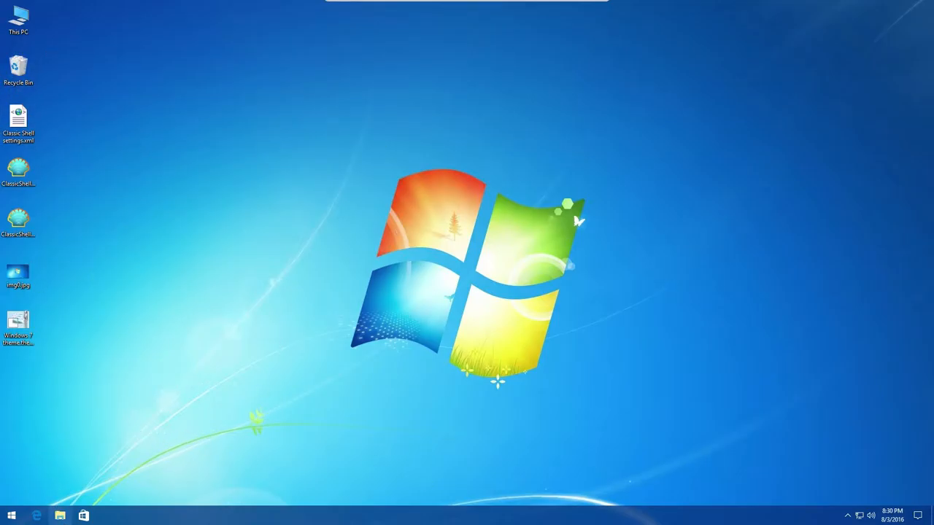
mouse_move(184, 499)
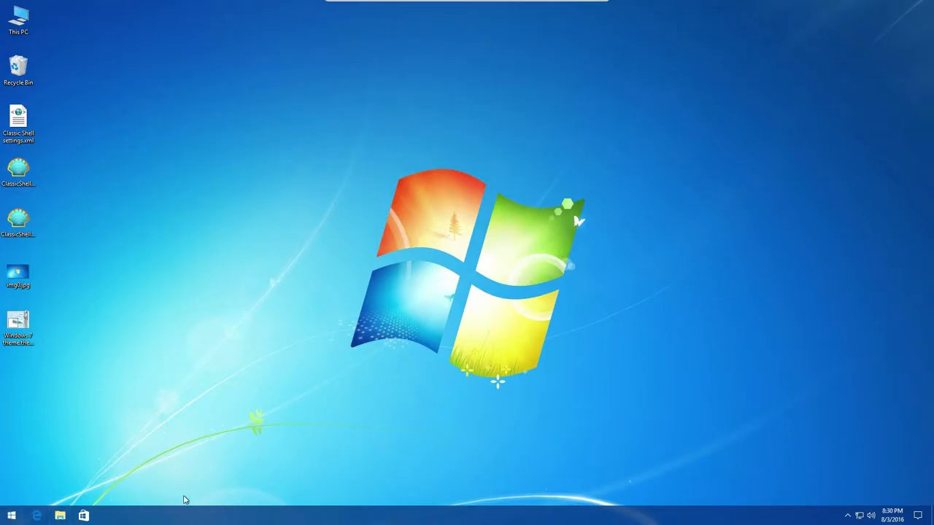
left_click(12, 517)
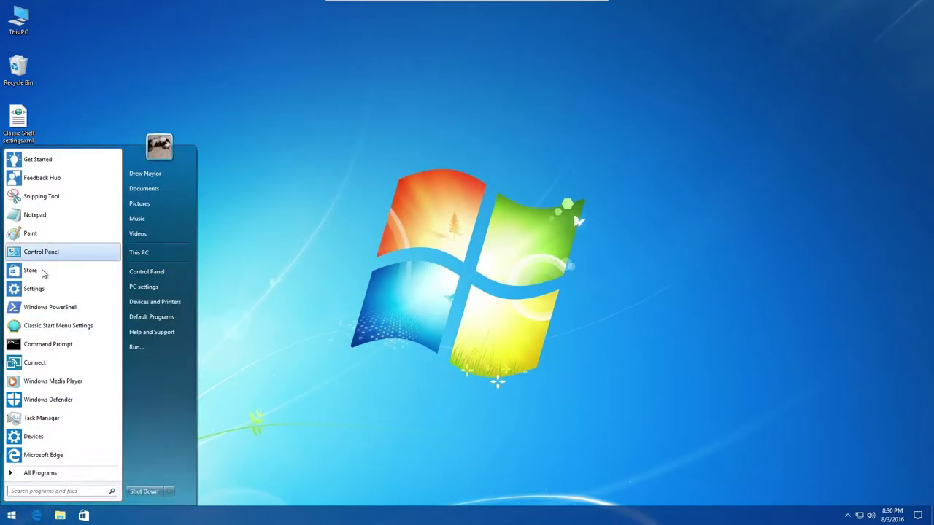
mouse_move(526, 31)
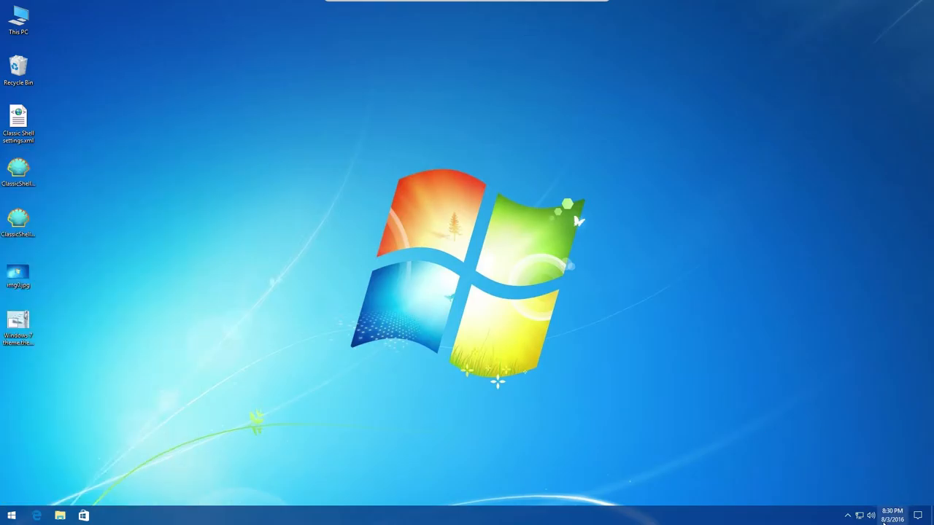
left_click(892, 516)
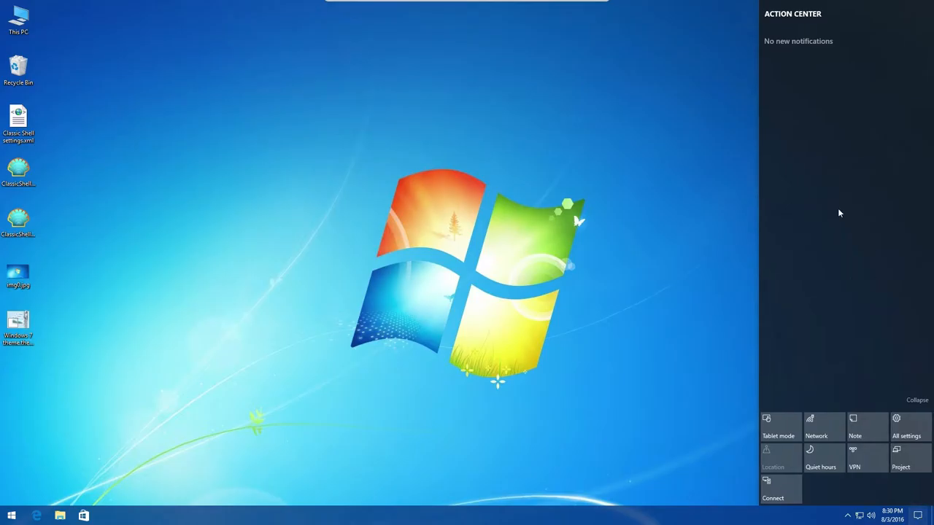
left_click(918, 516)
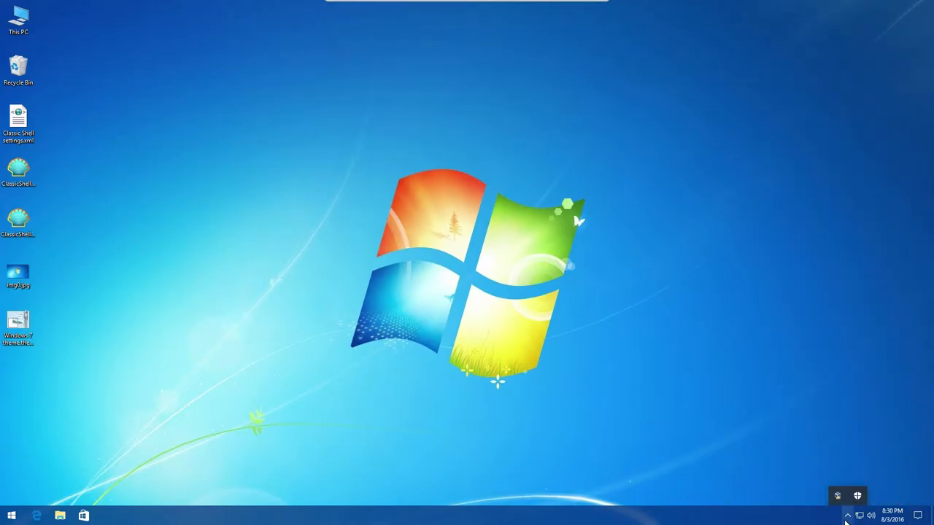
right_click(802, 513)
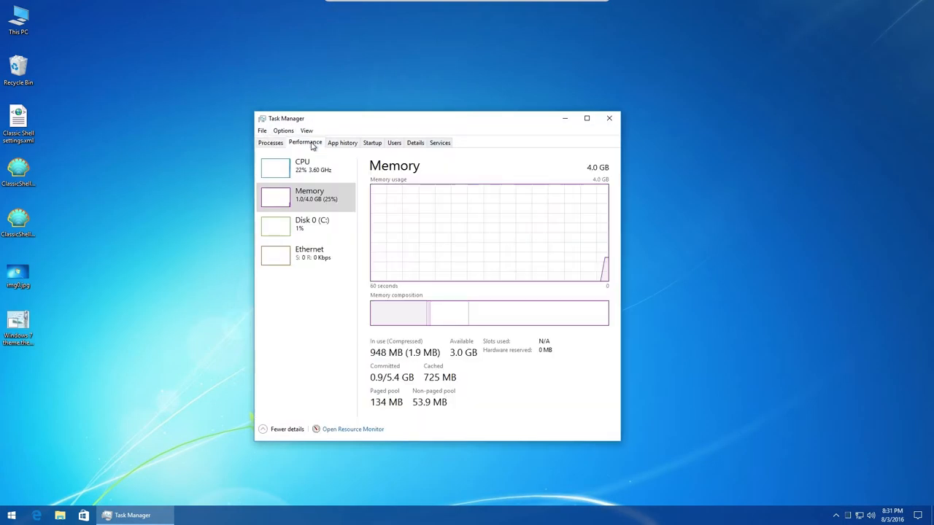
left_click(372, 143)
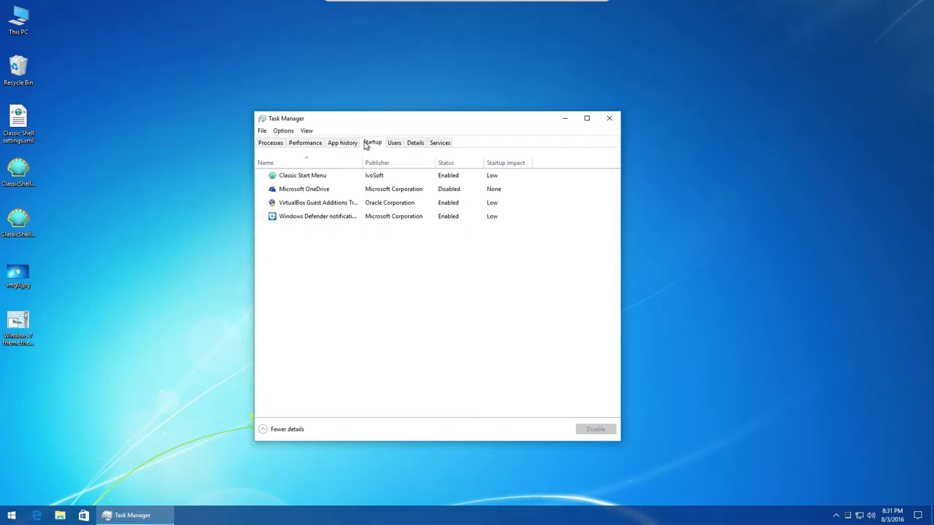
left_click(414, 143)
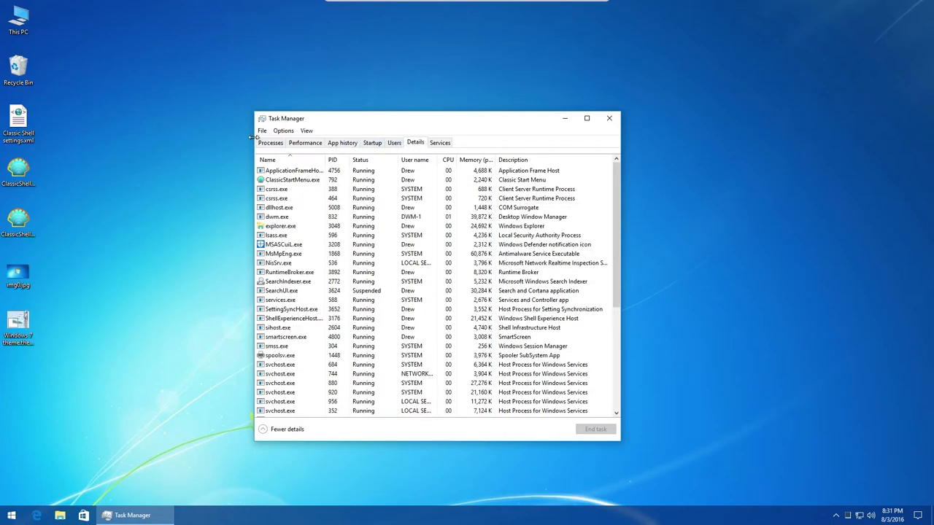
left_click(270, 143)
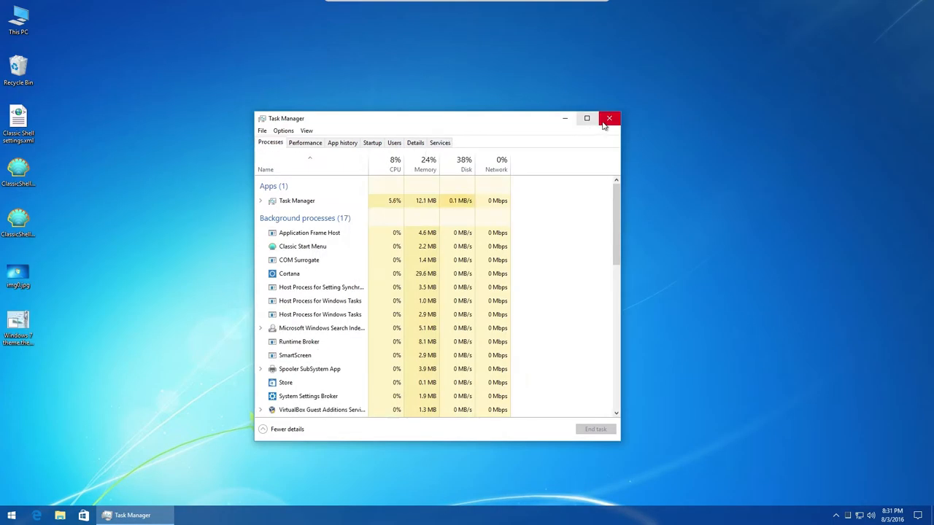
left_click(610, 118)
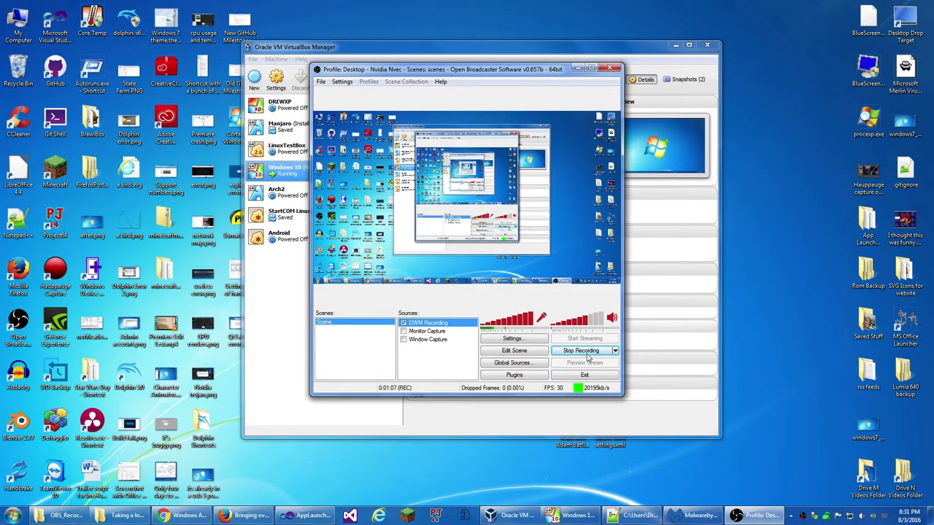
- Show the host's System window via Computer > Properties, revealing Windows 7 Professional
right_click(18, 17)
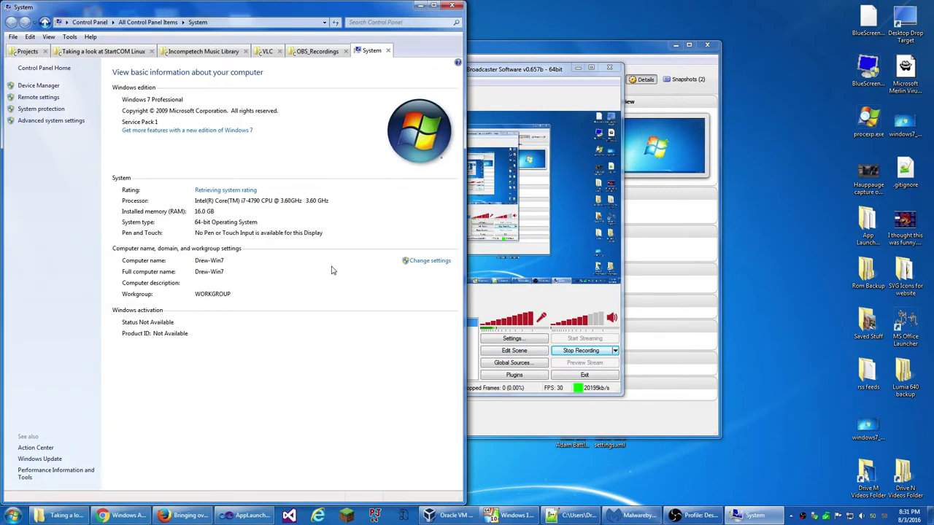
left_click(388, 50)
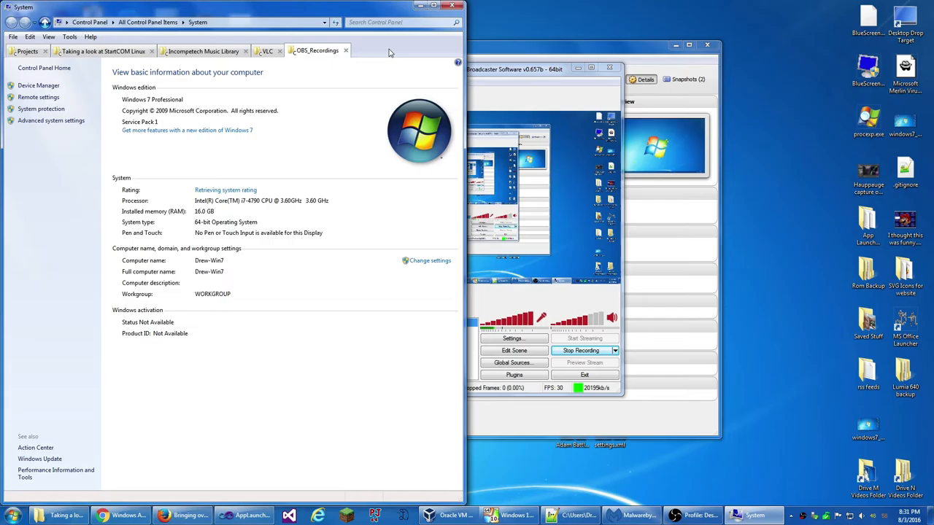